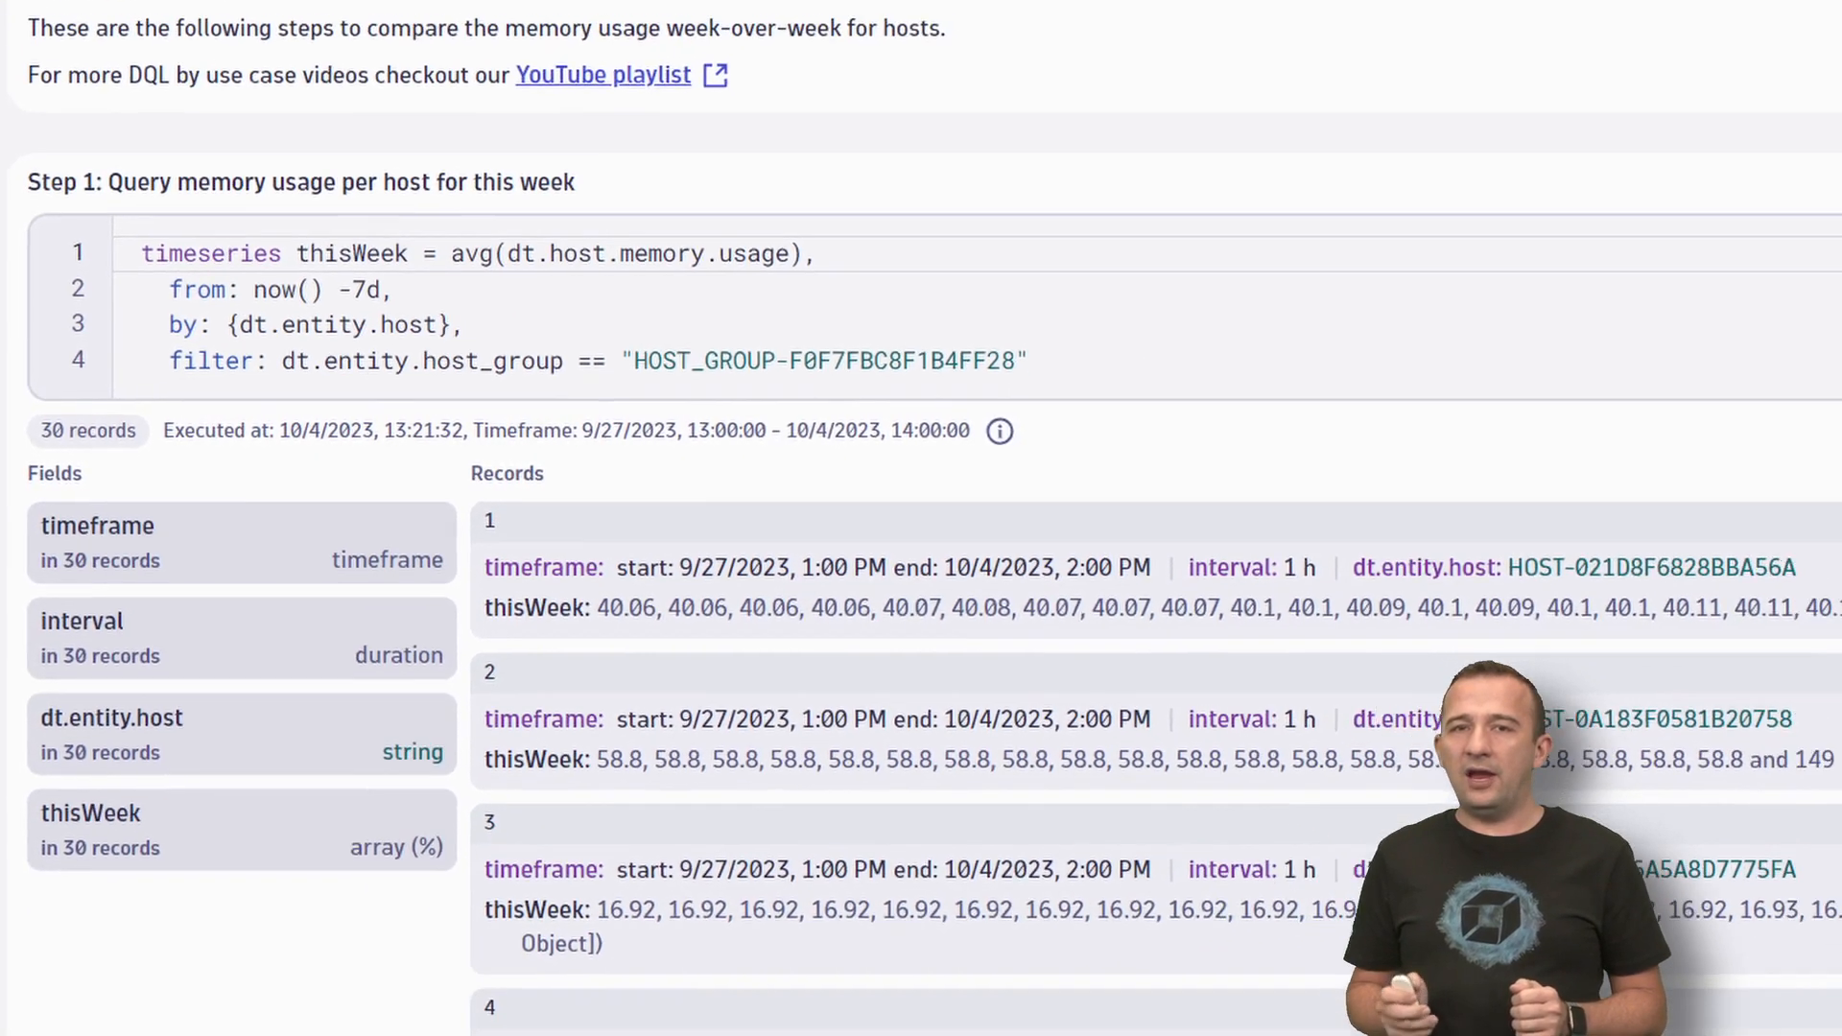
Scroll to Step 2 and review its fieldsAdd lookup adding lastWeek beside thisWeek for 30 hosts
{"action": "scroll", "scroll_direction": "down", "scroll_amount": 3}
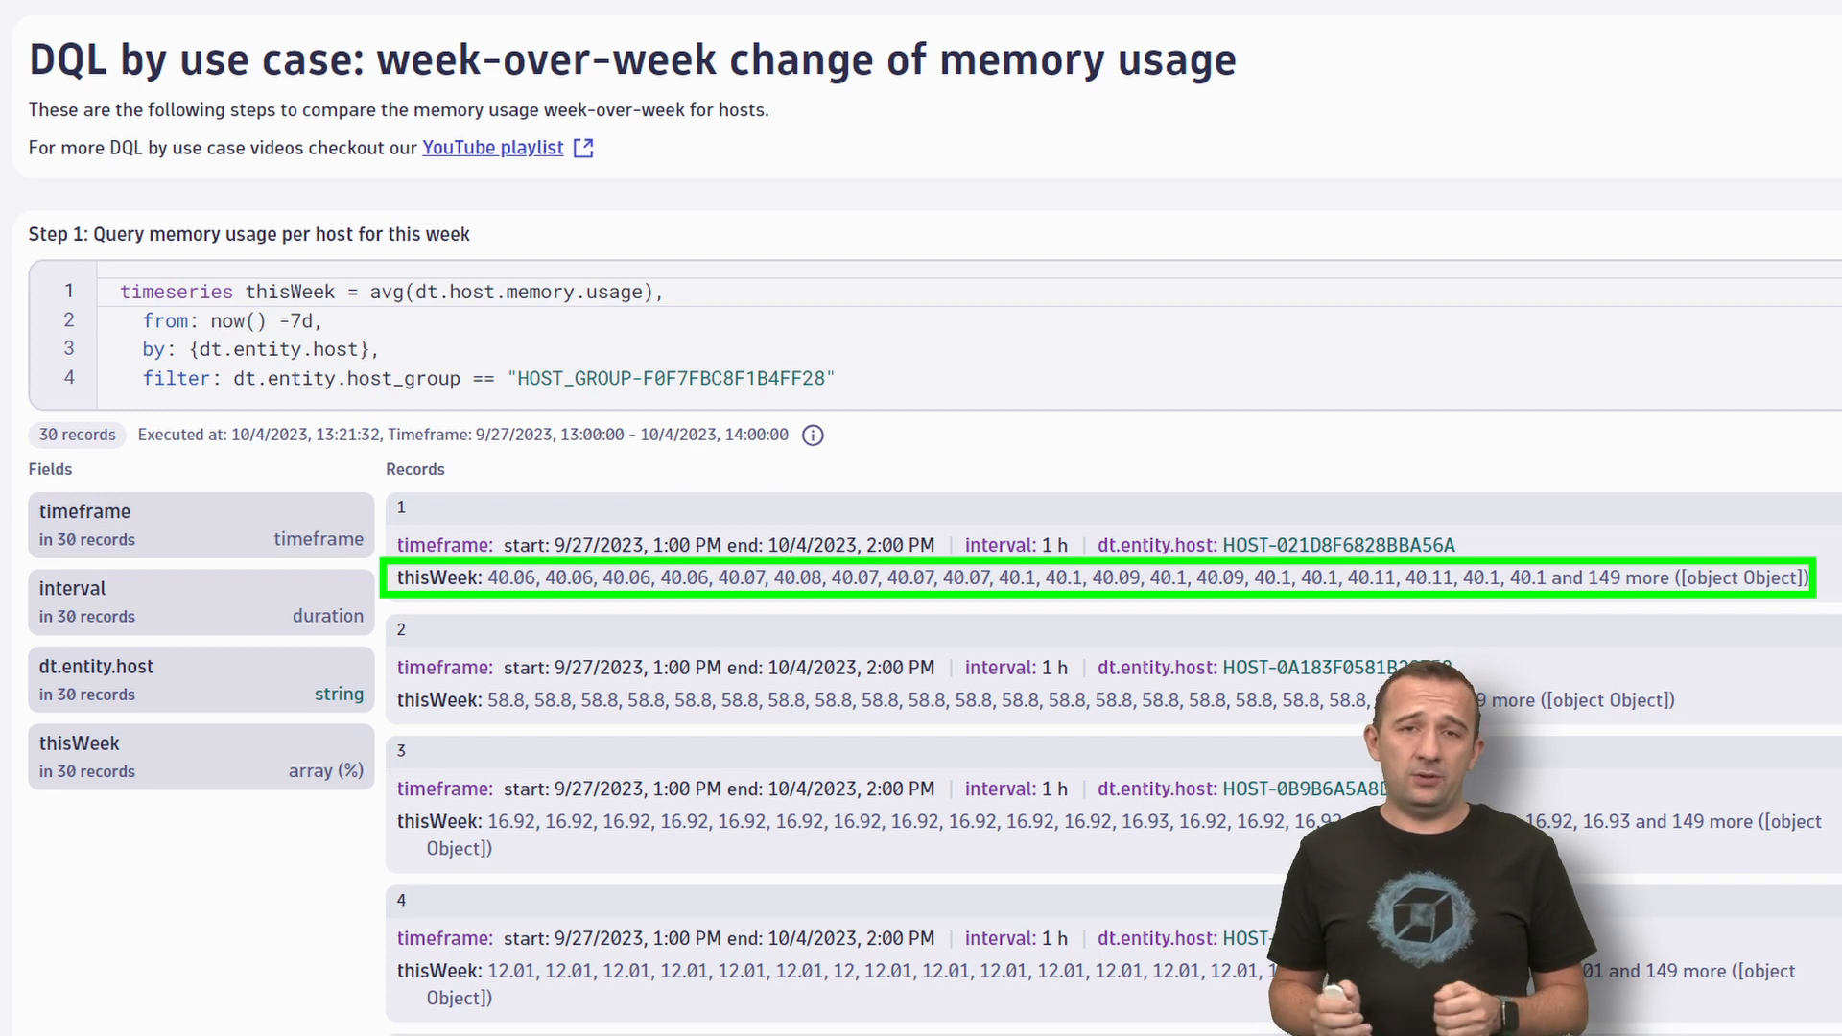
{"action": "scroll", "scroll_direction": "down", "scroll_amount": 3}
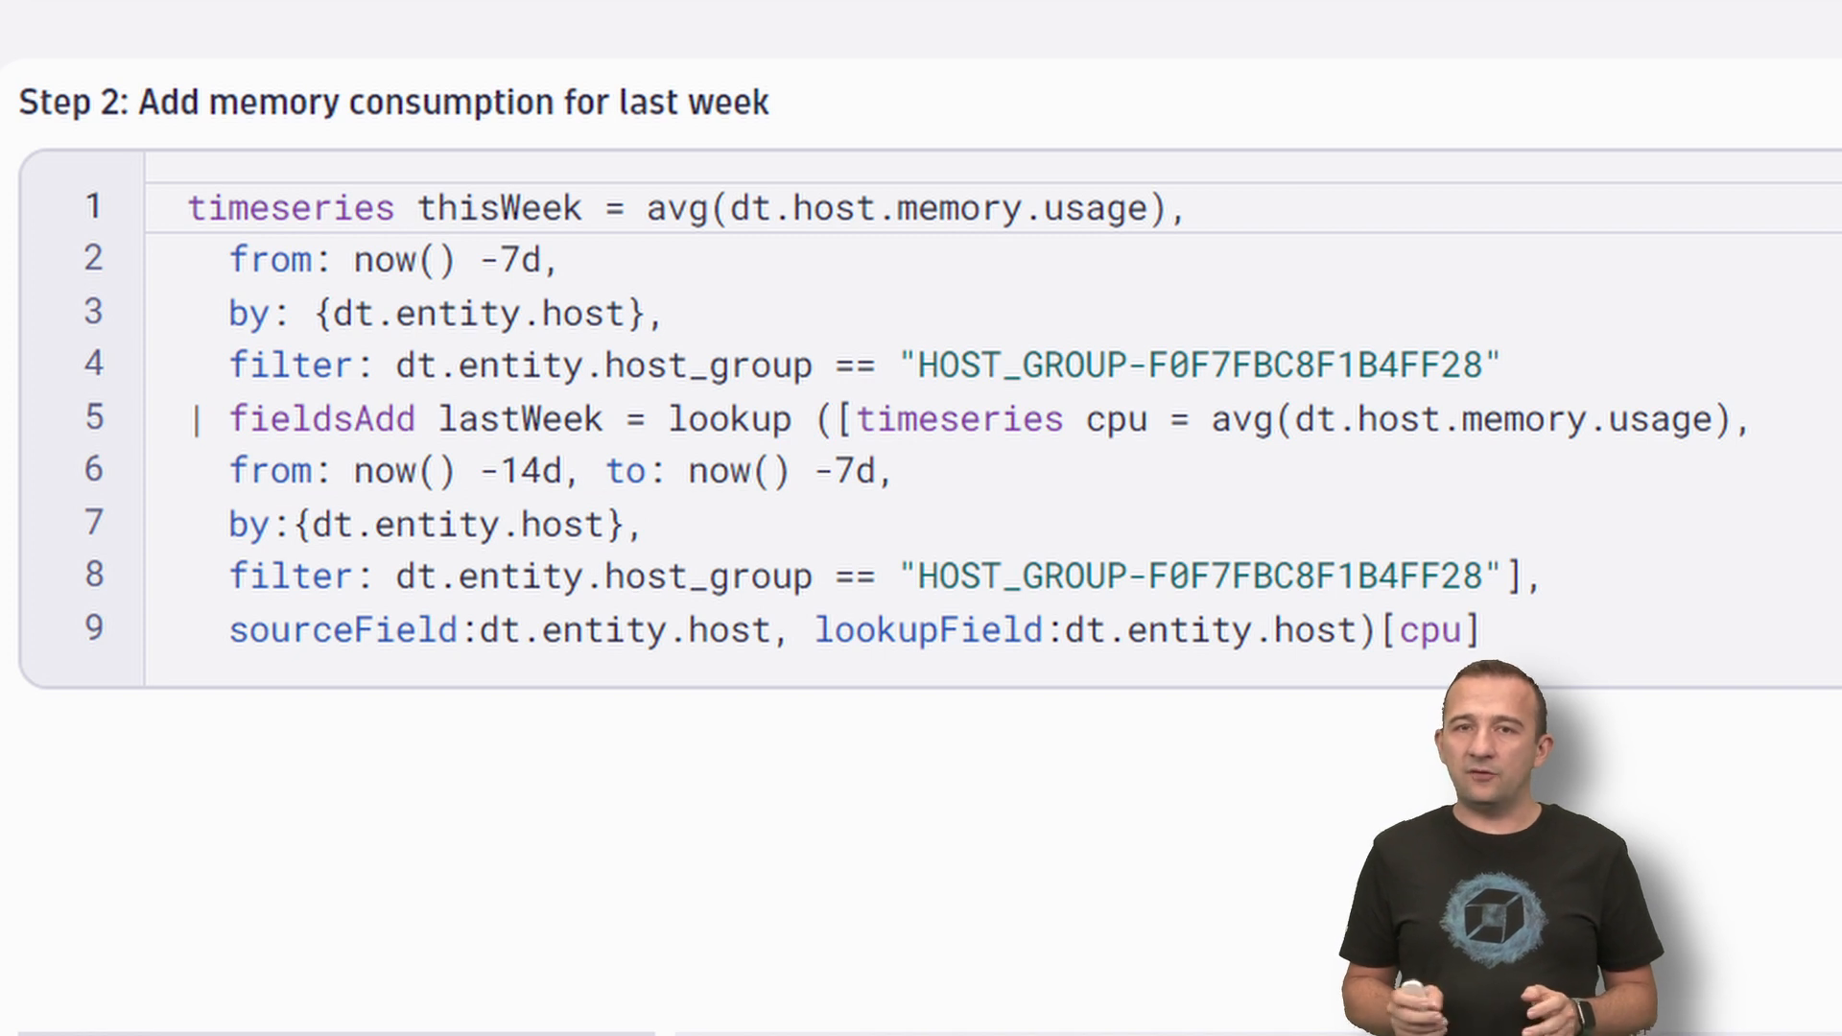
{"action": "left_click", "coordinate": [858, 629]}
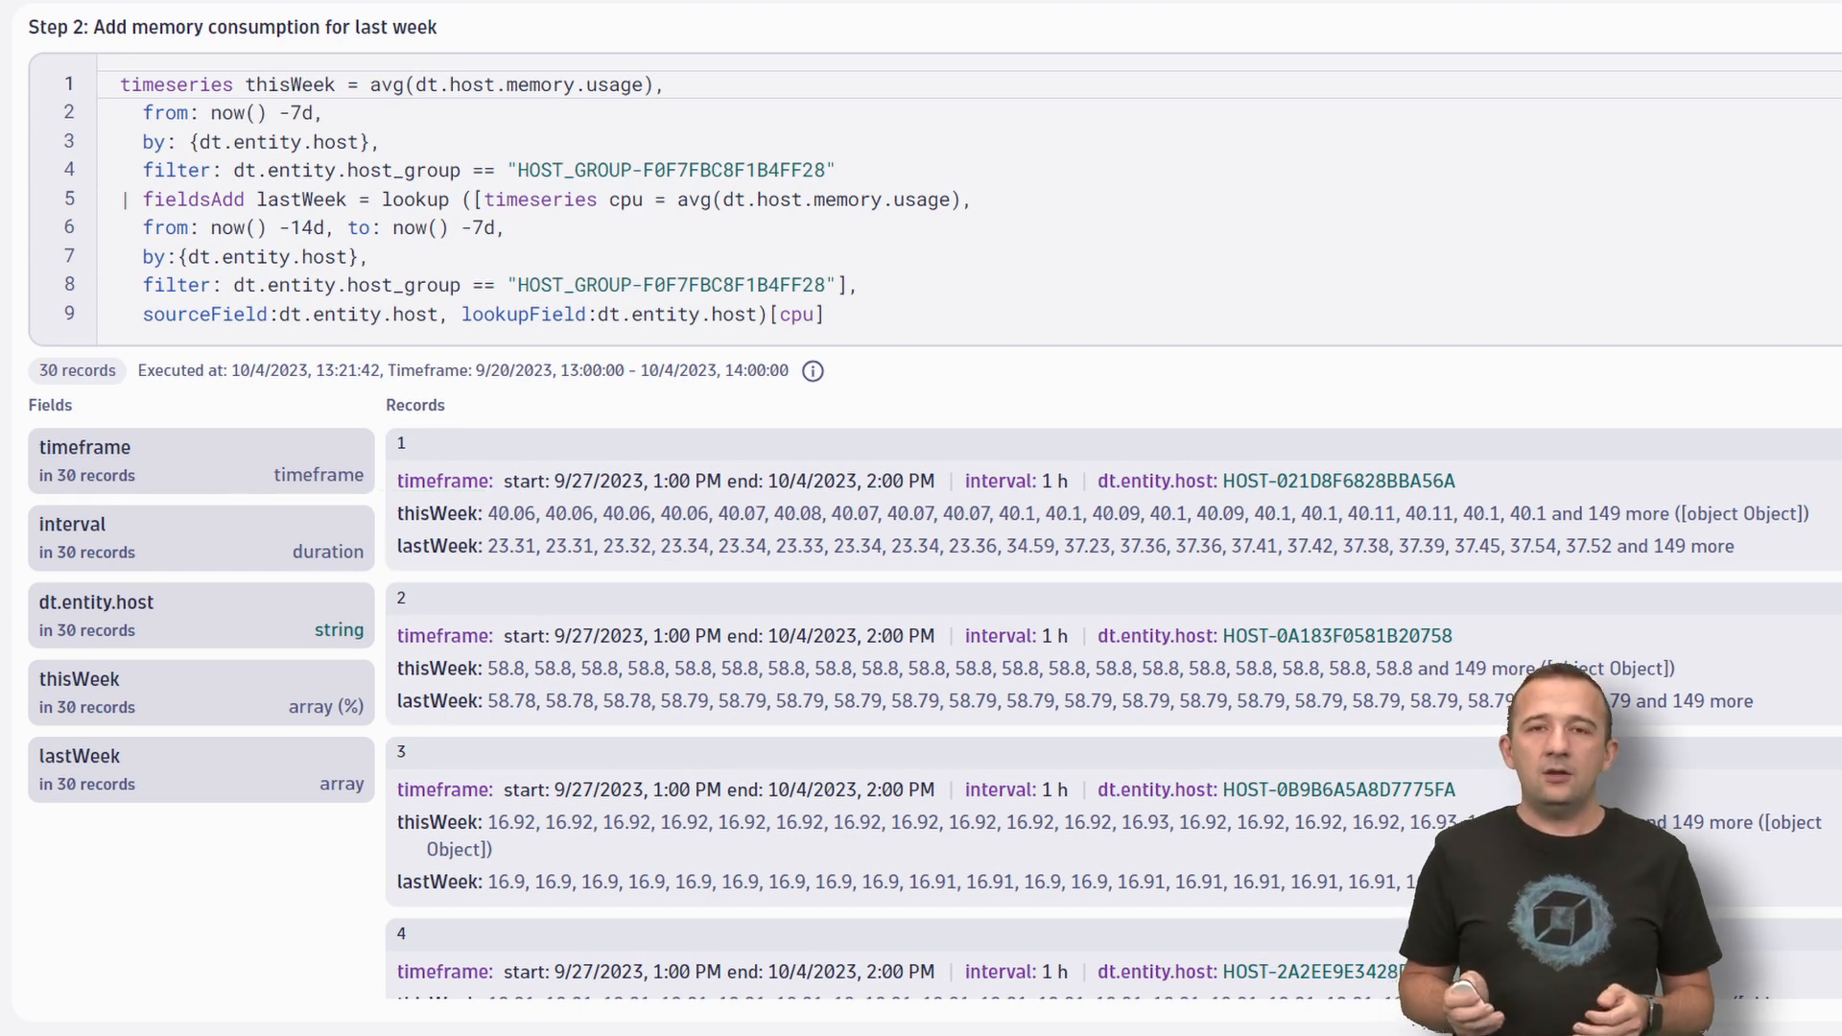
Scroll through Step 3's cpuThisWeek, cpuLastWeek and diff results to the Step 4 indicator query
{"action": "scroll", "scroll_direction": "down", "scroll_amount": 3}
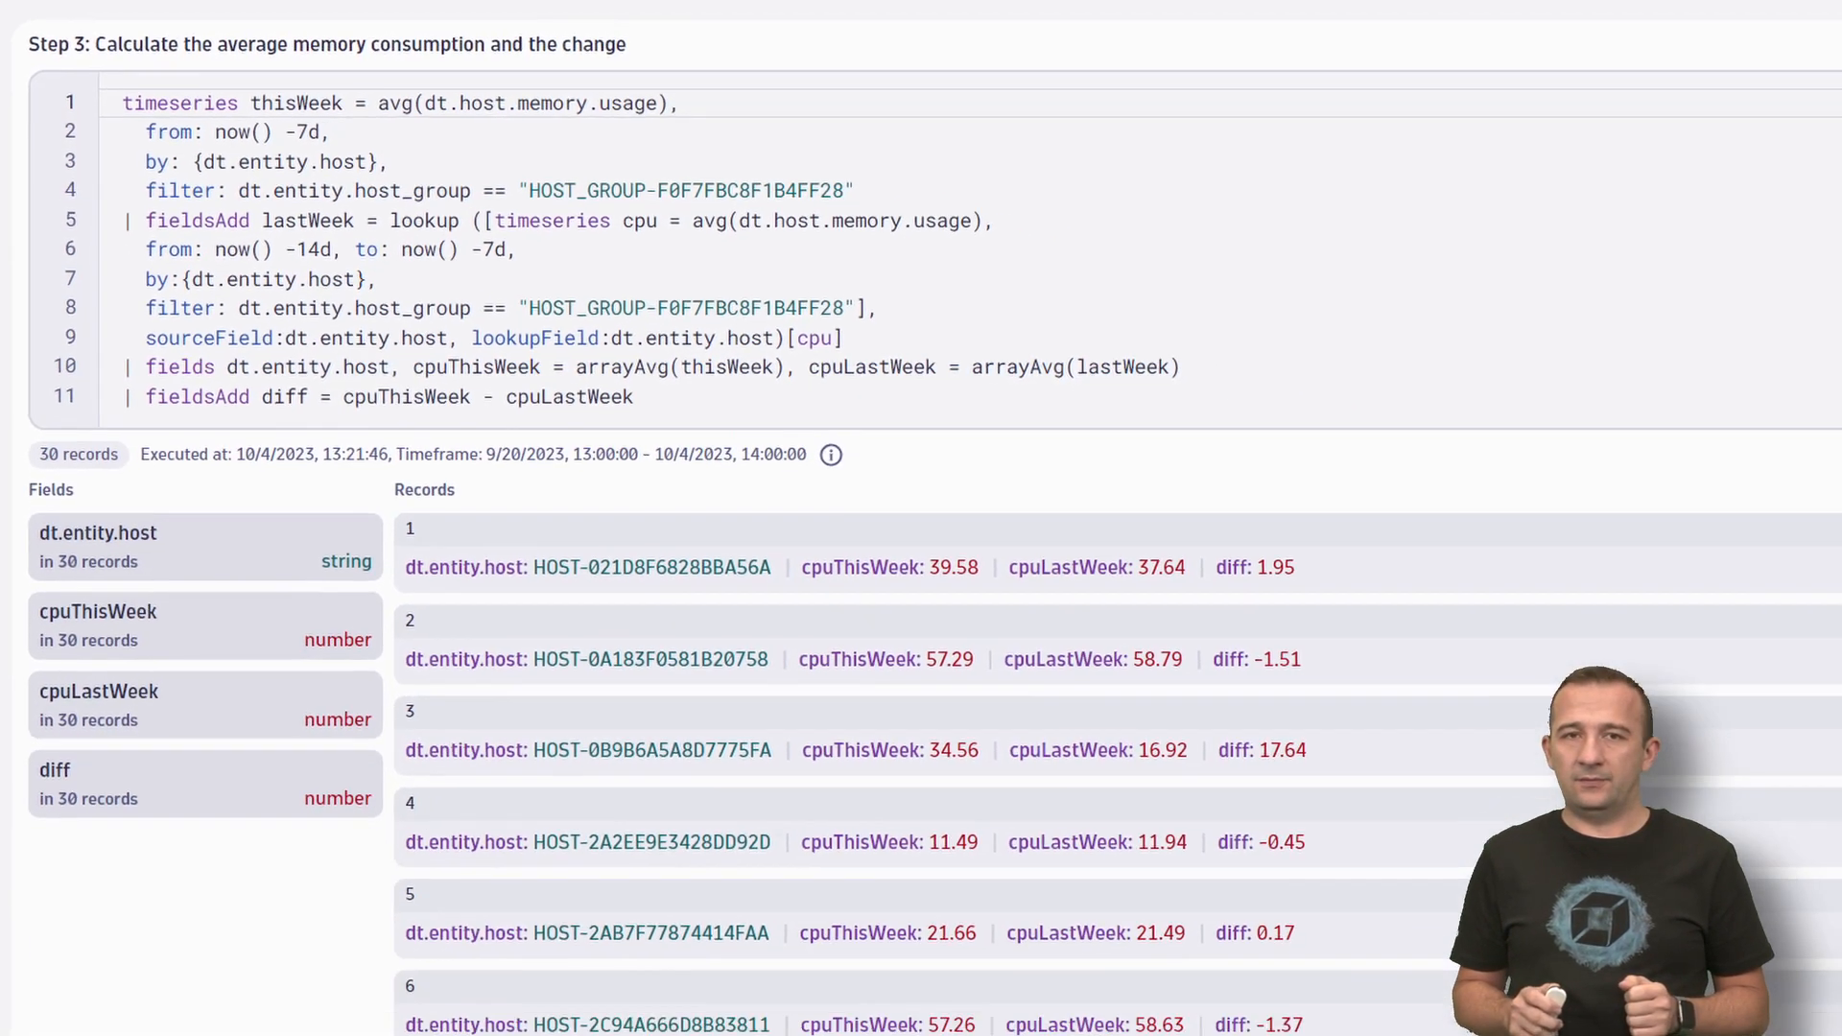
{"action": "scroll", "scroll_direction": "down", "scroll_amount": 3}
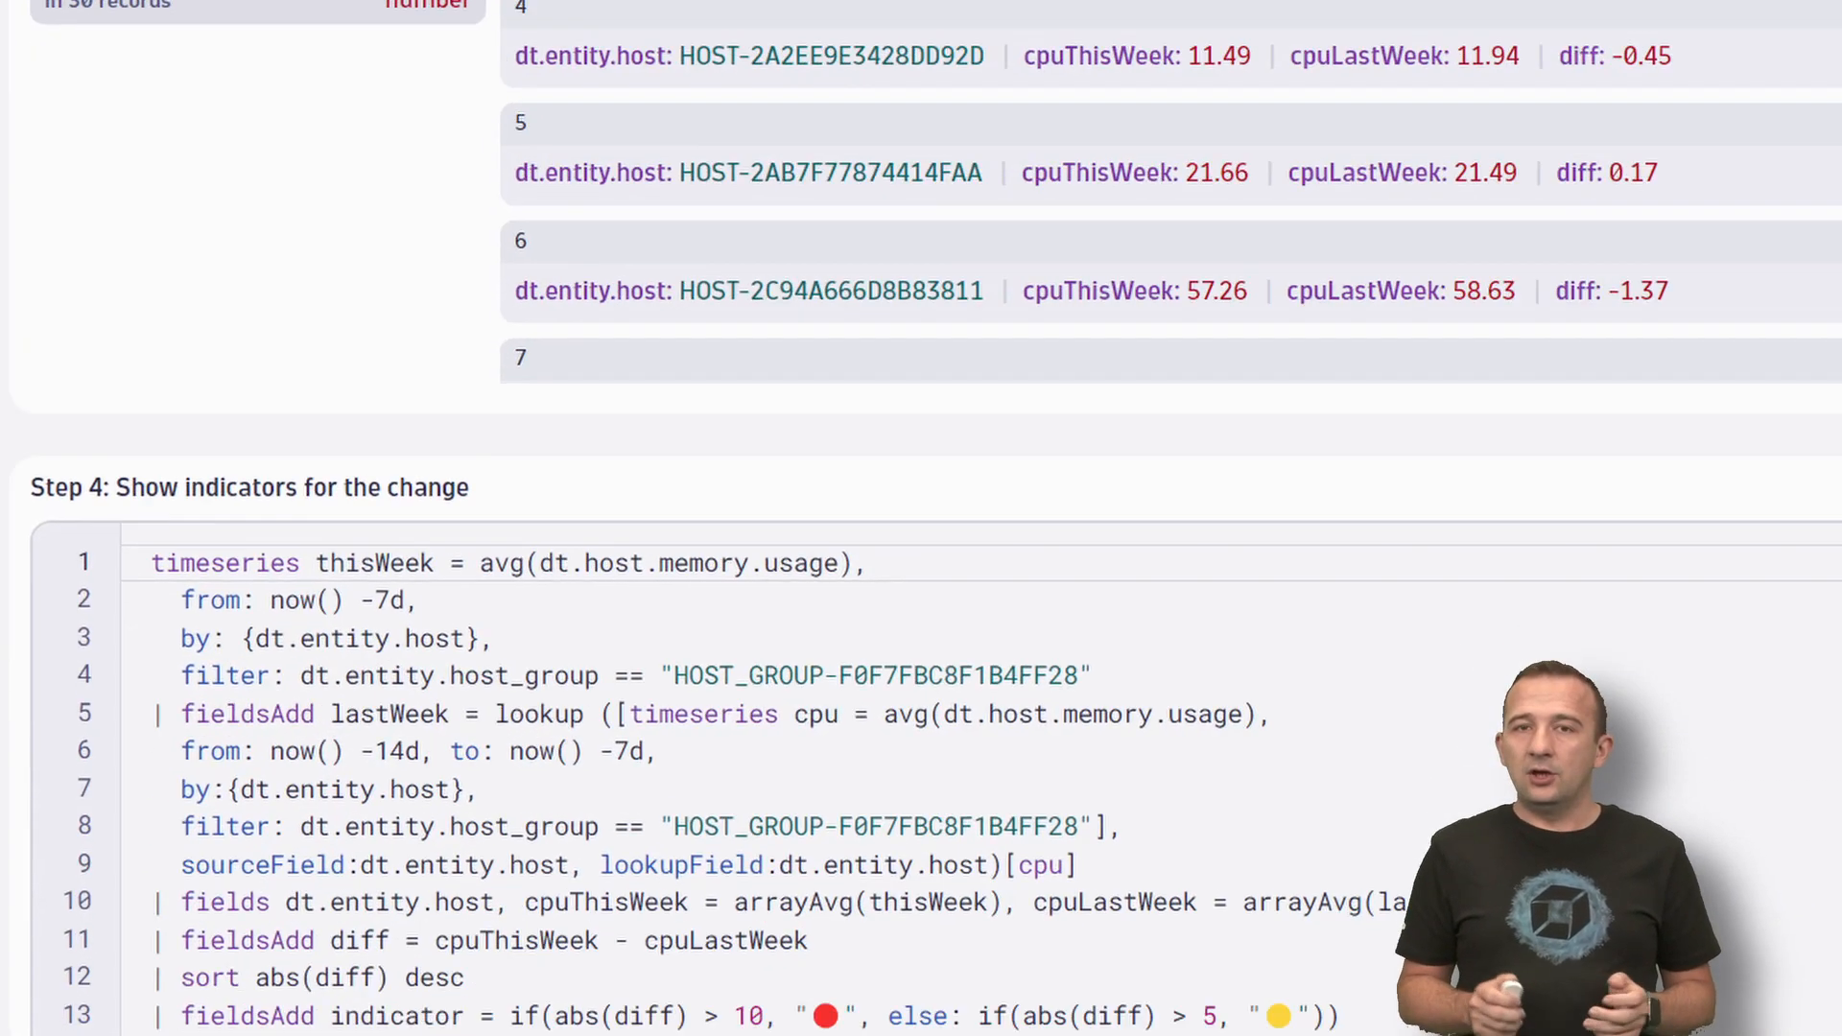